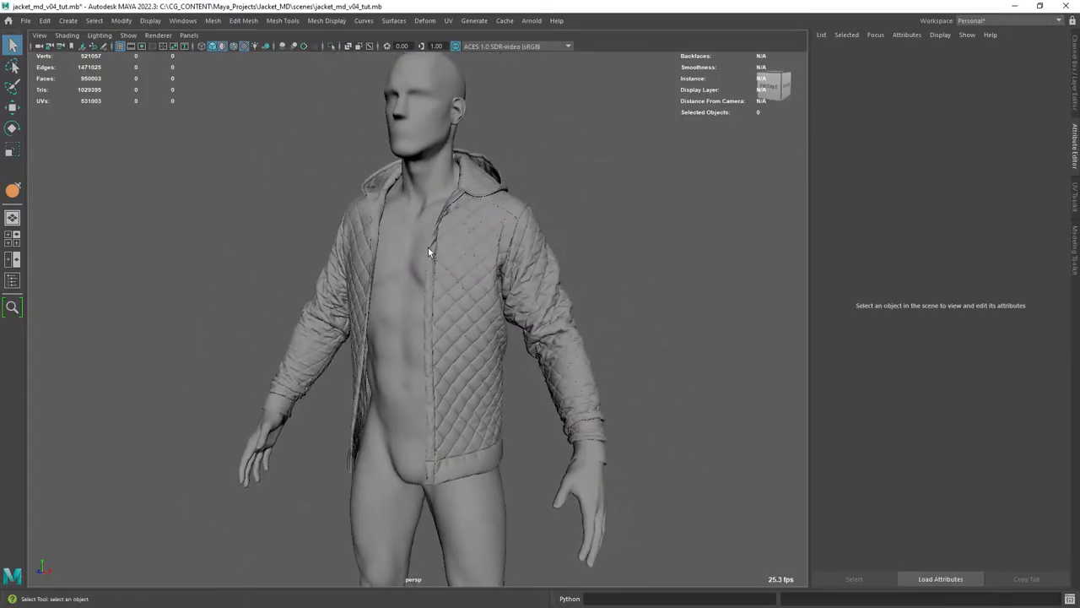
- Give the jacket a near-black aiStandardSurface7 and render it in the Arnold viewport
left_click(438, 253)
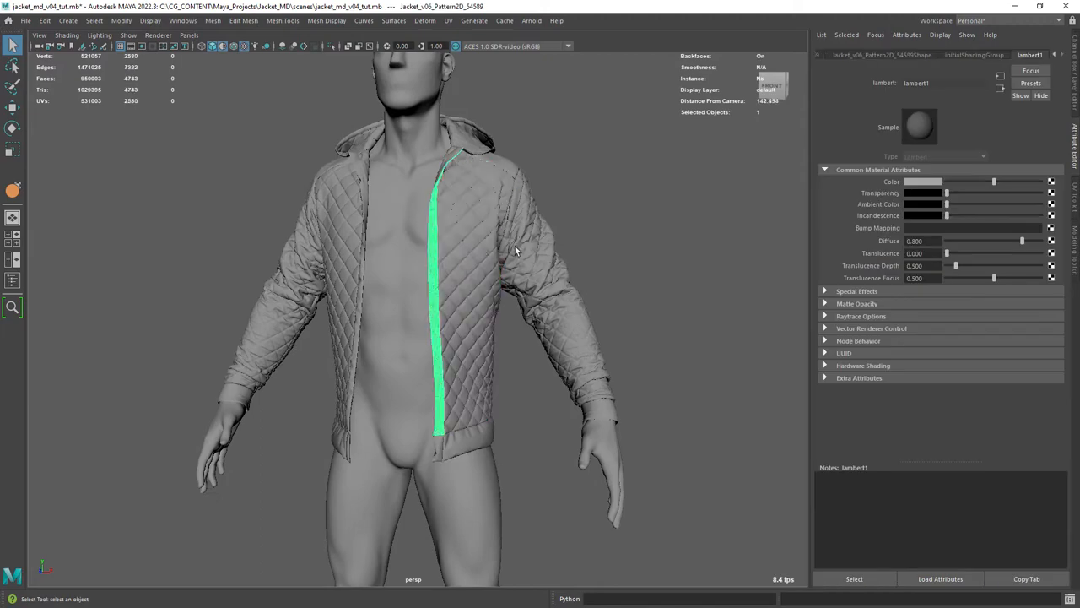
left_click(367, 206)
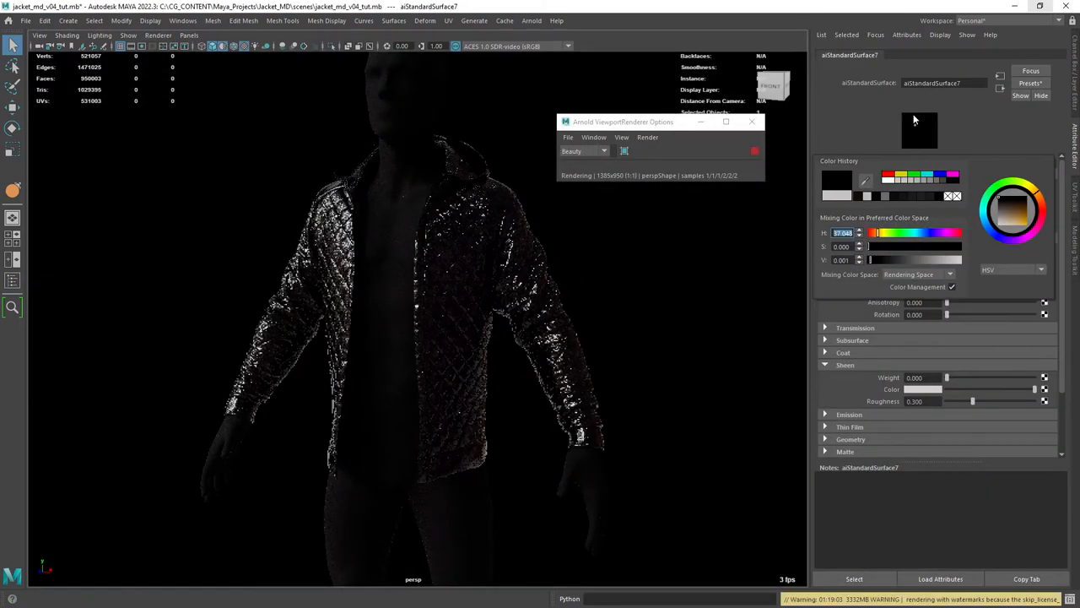
- Set aiStandardSurface7 Specular Roughness to 0.909 and close the color picker
key("5")
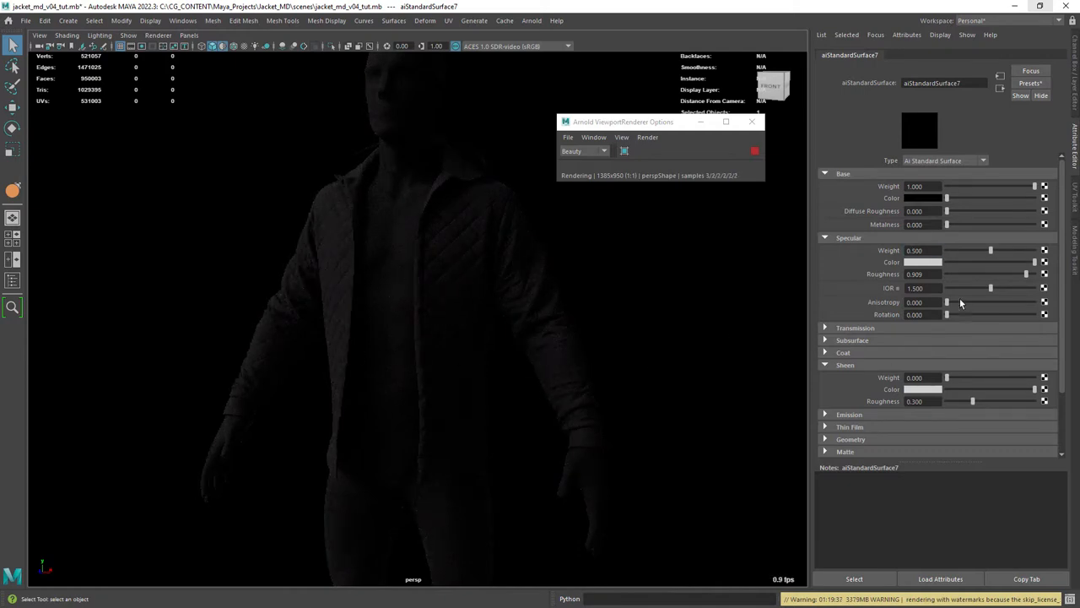
left_click_drag(945, 301, 991, 301)
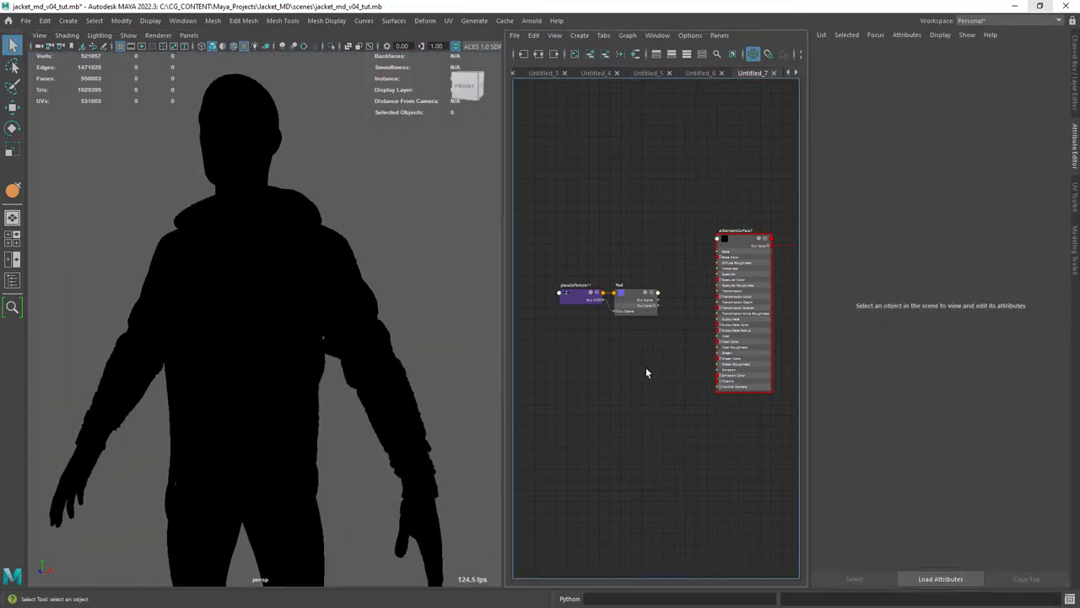
- Feed the file texture through aiNormalMap into Normal Camera, tiled 600 by 600, and render a sleeve region
left_click(745, 236)
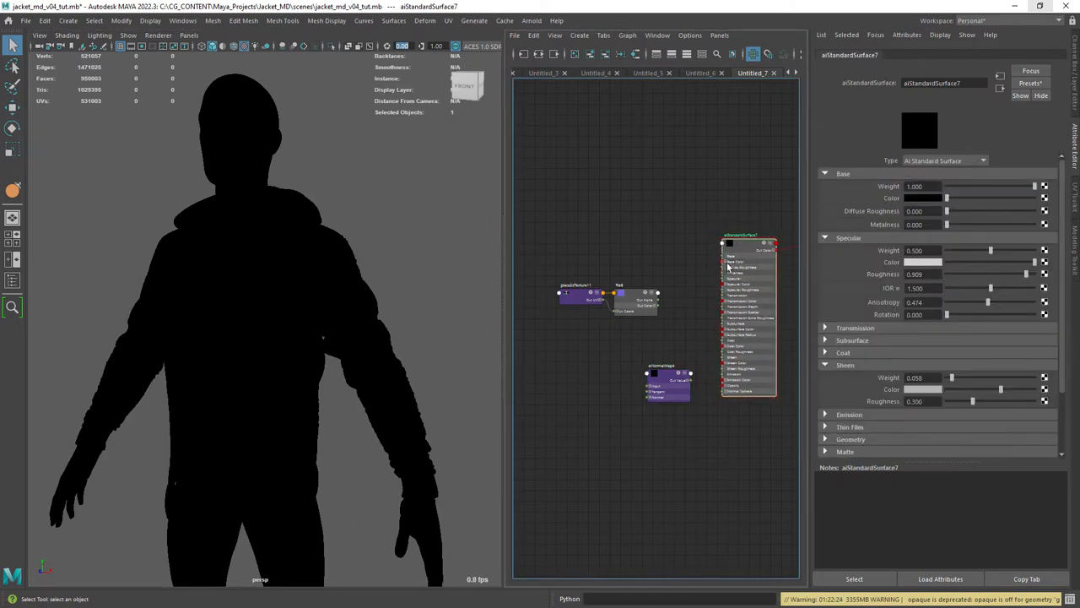
left_click(675, 379)
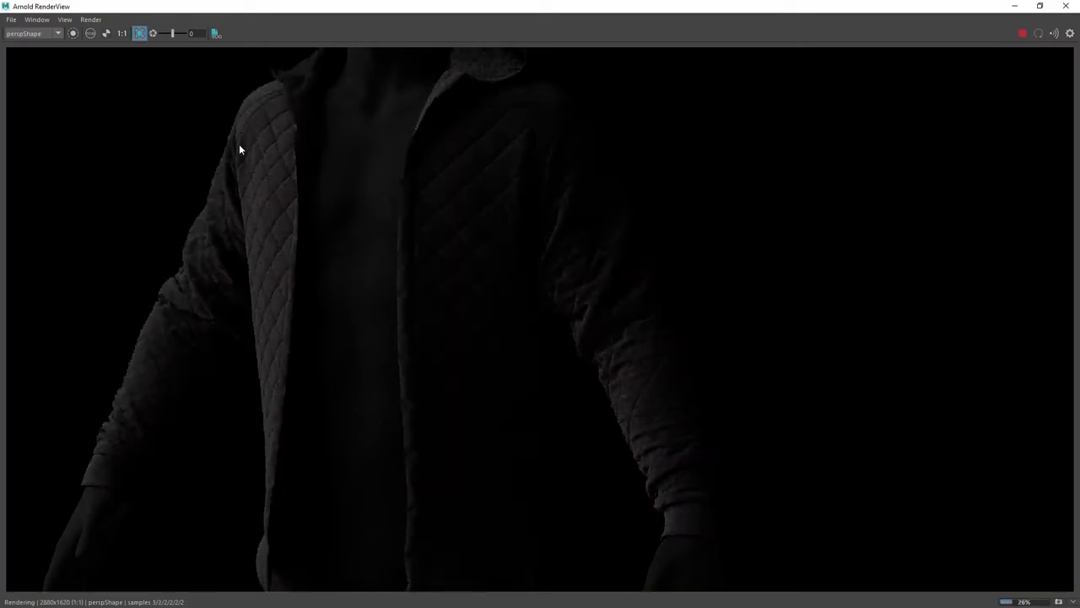
left_click_drag(209, 102, 313, 381)
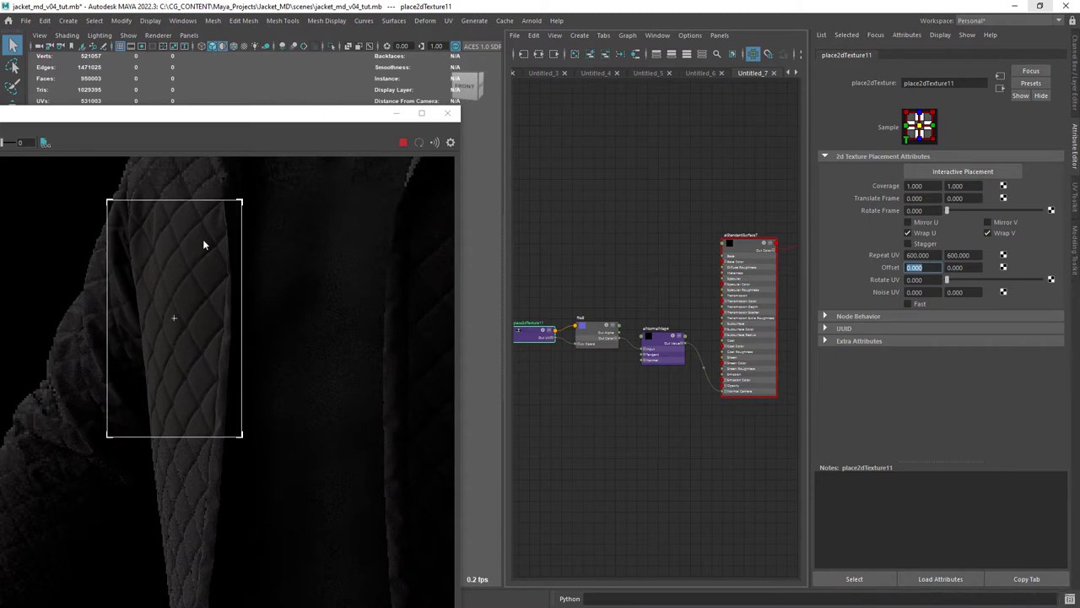
- Create a file texture node and an aiLayerRgba node in the Node Editor
type("fi")
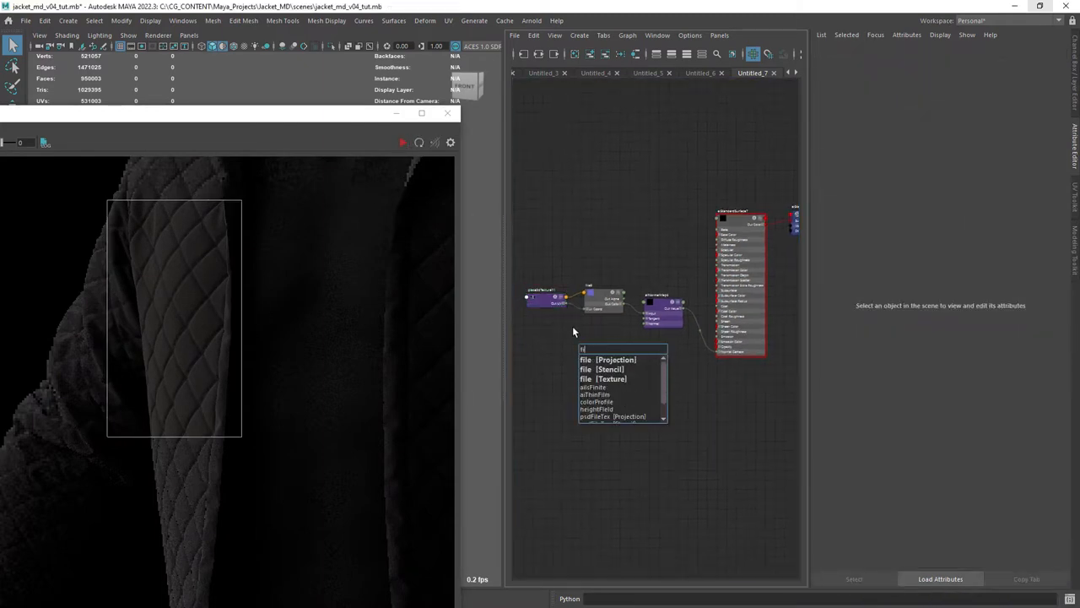
left_click(603, 378)
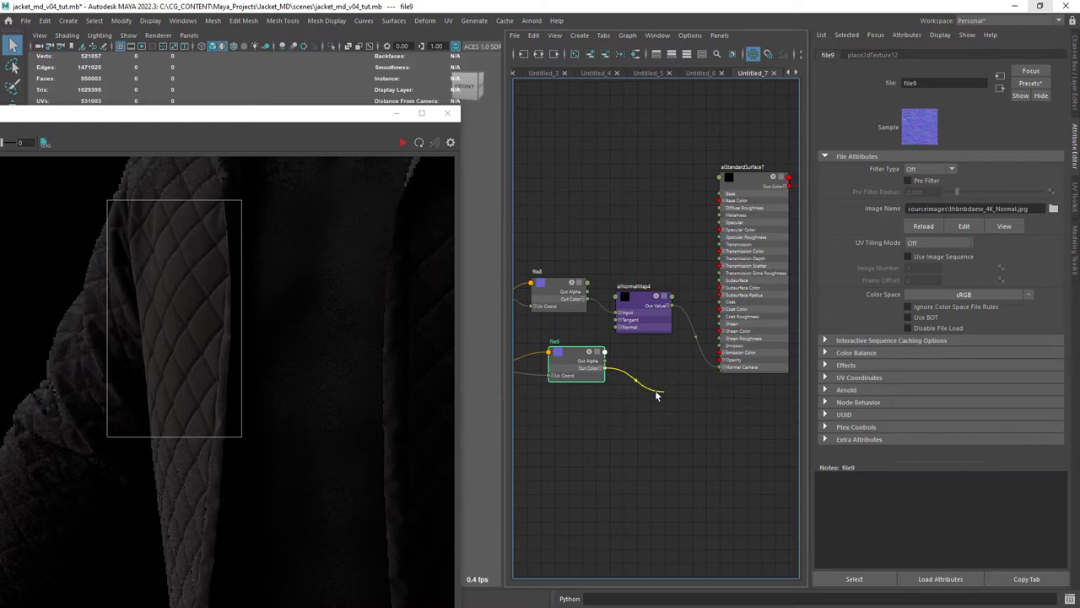
type("aiLa")
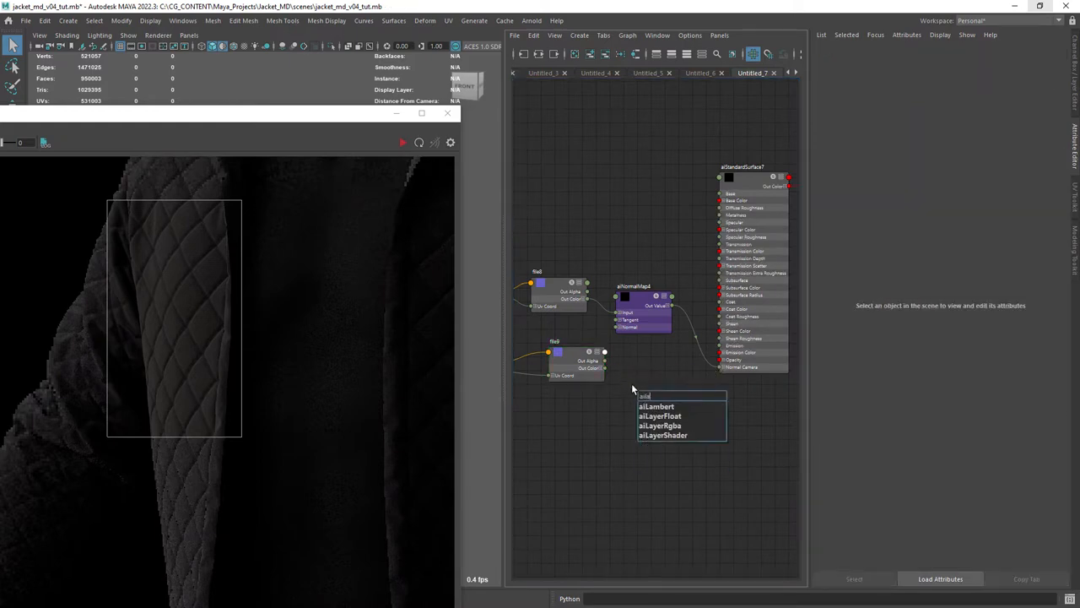
left_click(661, 426)
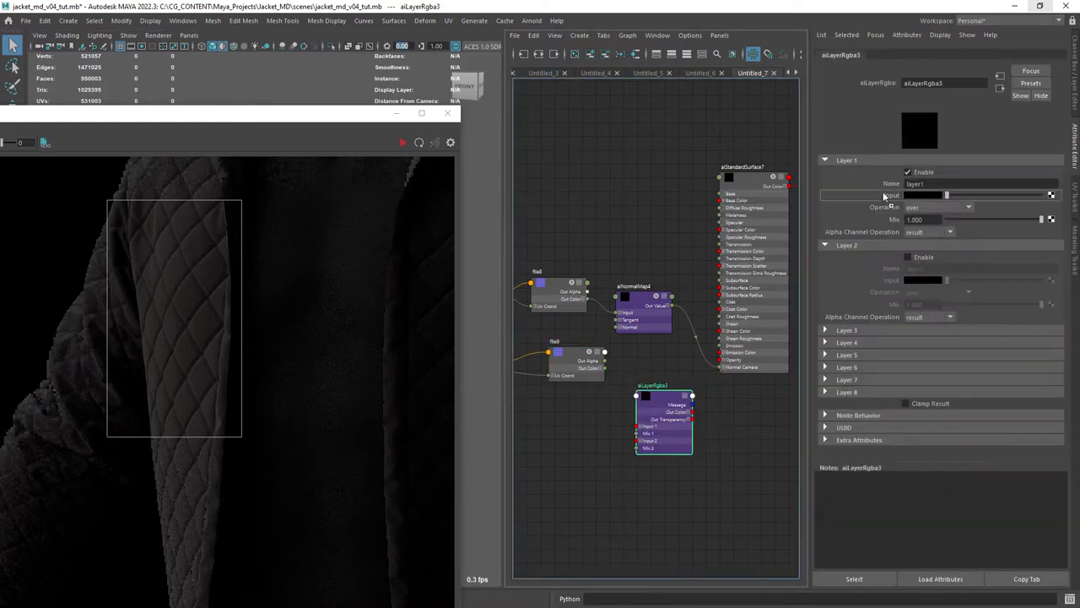
- Enable Layer 2 with the normal_map operation and connect aiLayerRgba3 into aiNormalMap
left_click(968, 292)
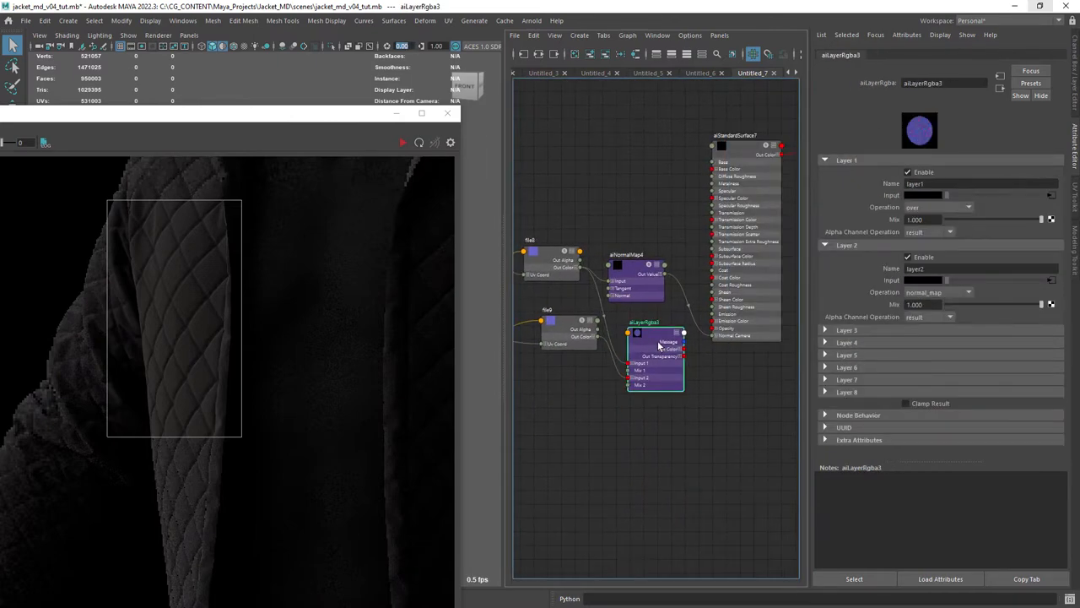
left_click(734, 135)
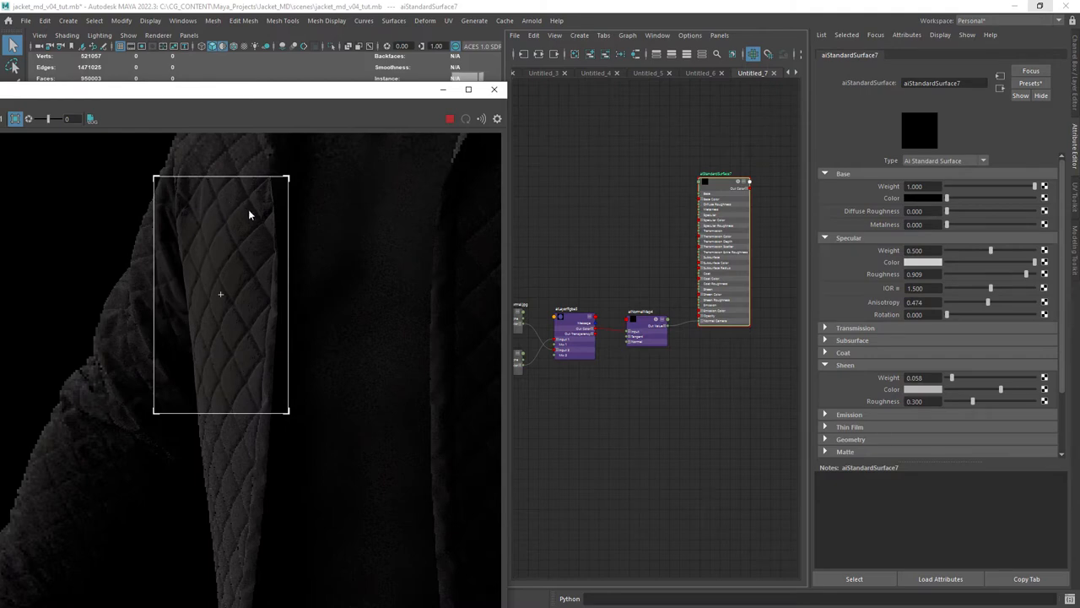
left_click(574, 329)
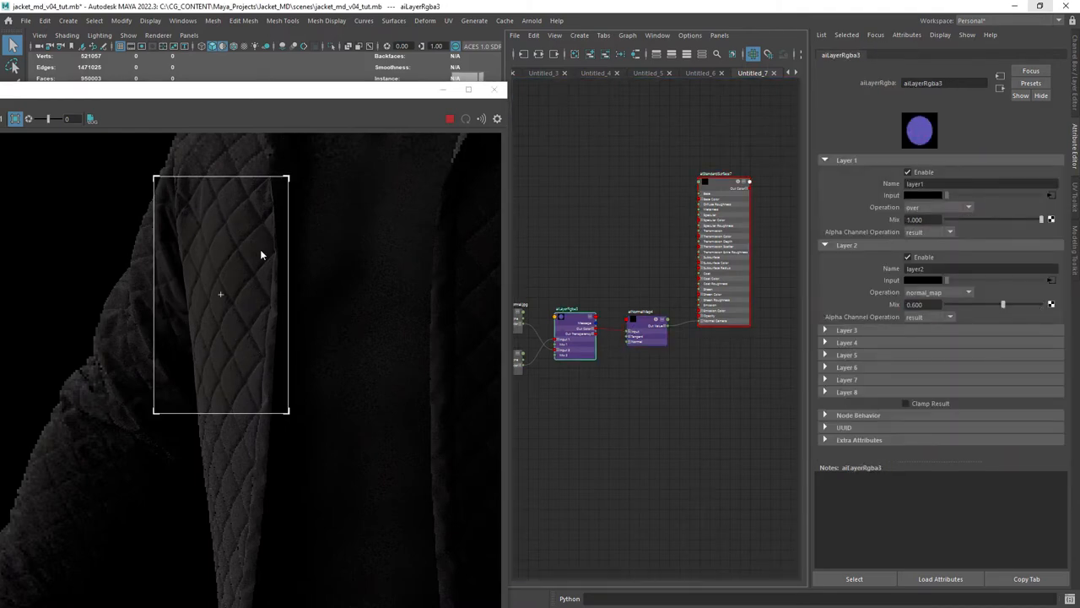
left_click(722, 177)
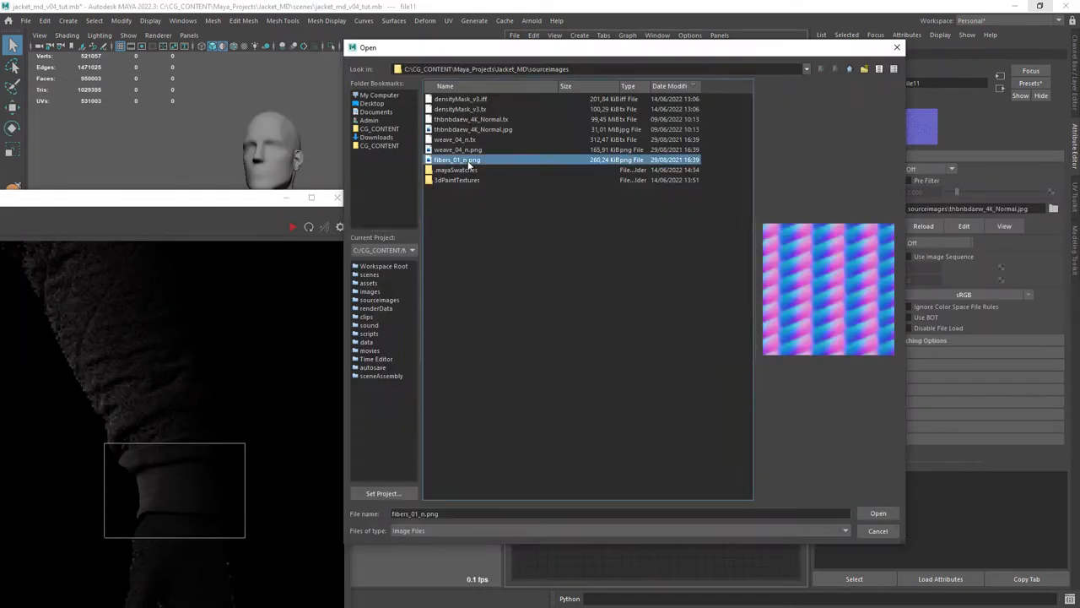
- Load weave_04_n.png and blend it with the 4K normal through aiLayerRgba4
left_click(878, 512)
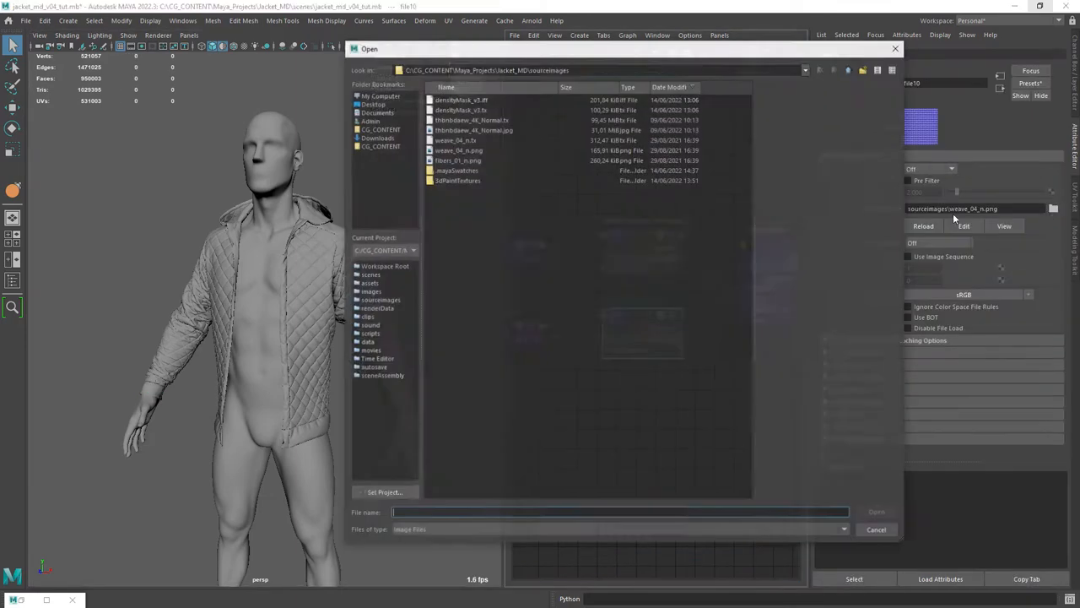
left_click(876, 529)
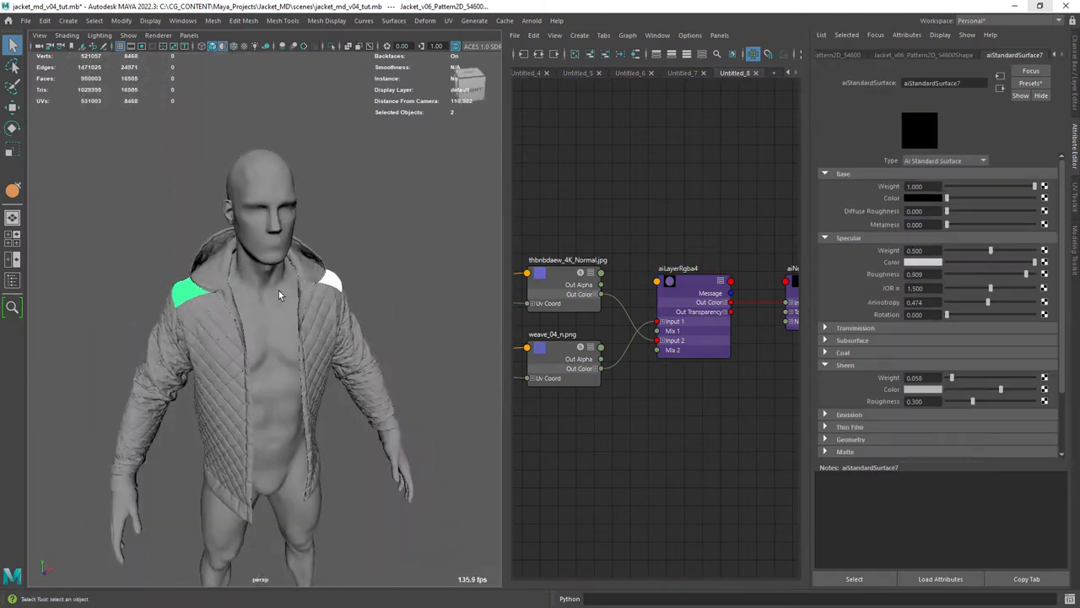
- Create aiStandardSurface9 with a very dark brown base colour (H 37, S 0.86)
left_click(682, 72)
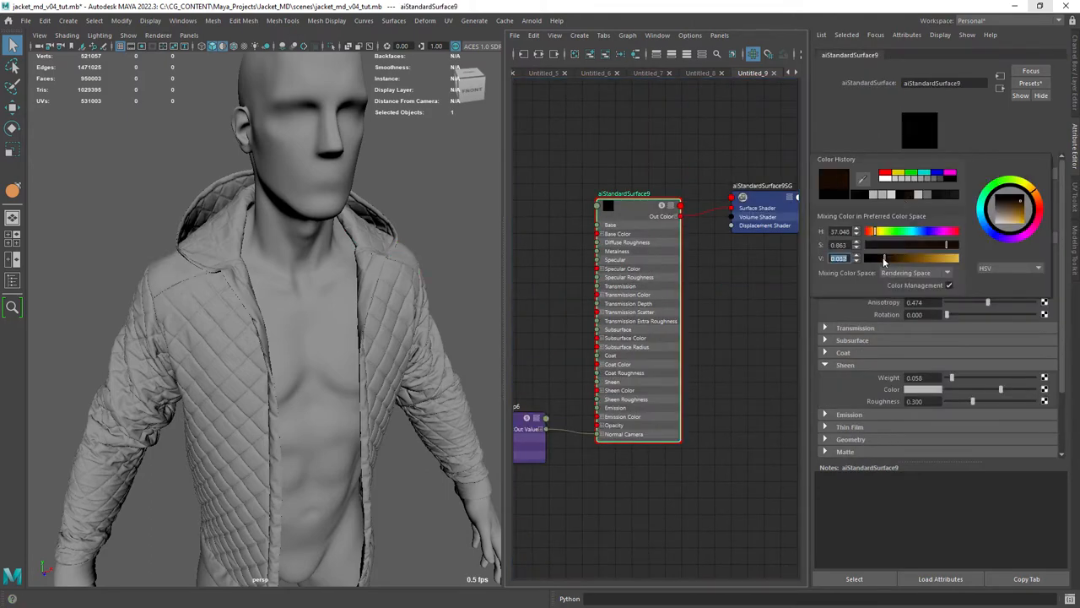
left_click(424, 277)
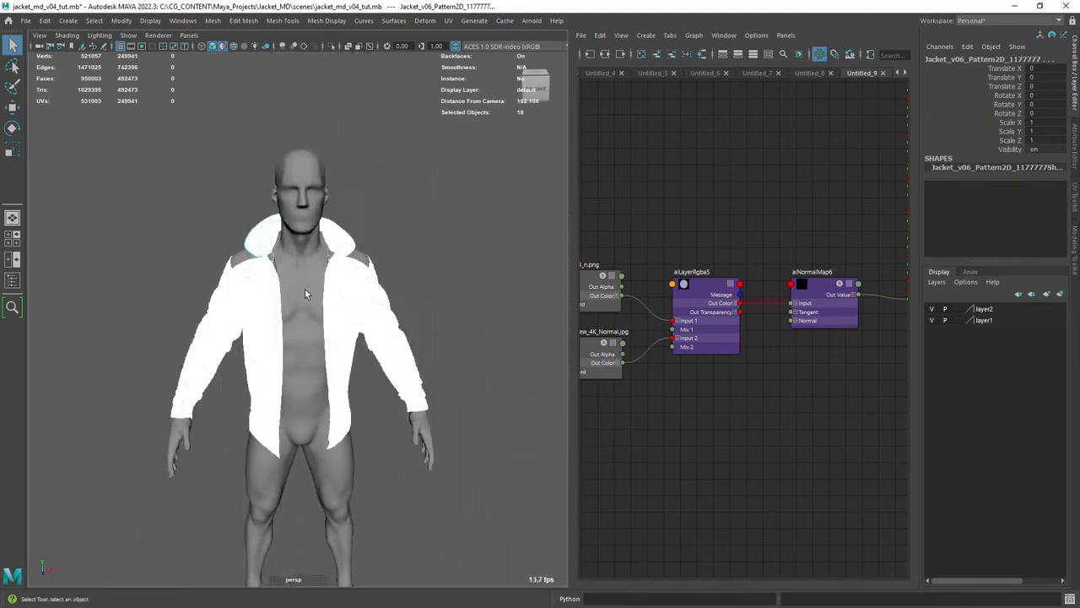
- Hide the selected Jacket_v06_Pattern2D pieces with Ctrl+H
left_click(44, 21)
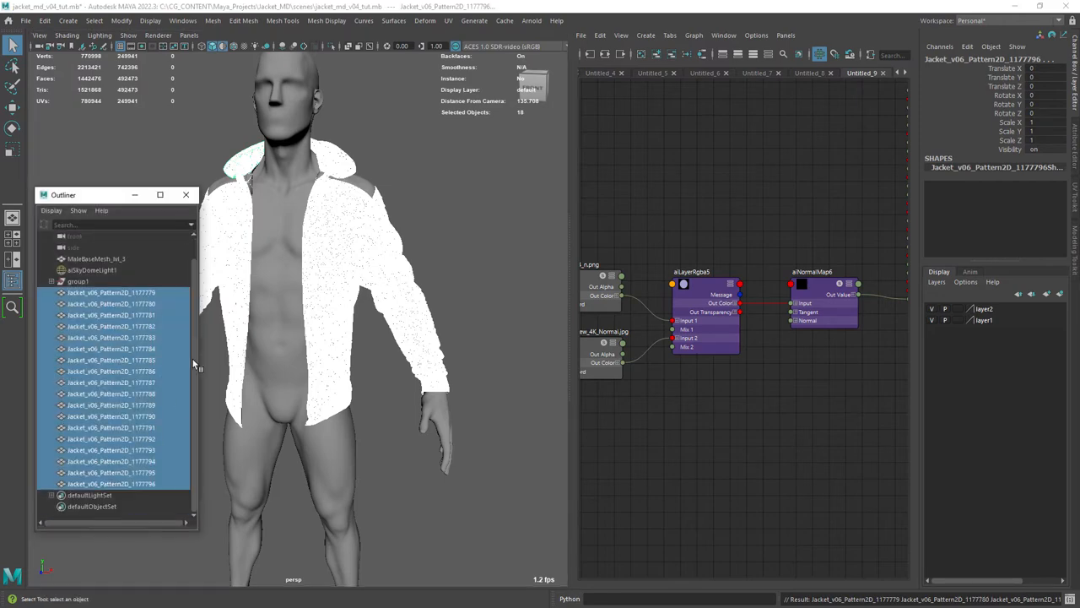
key("ctrl+h")
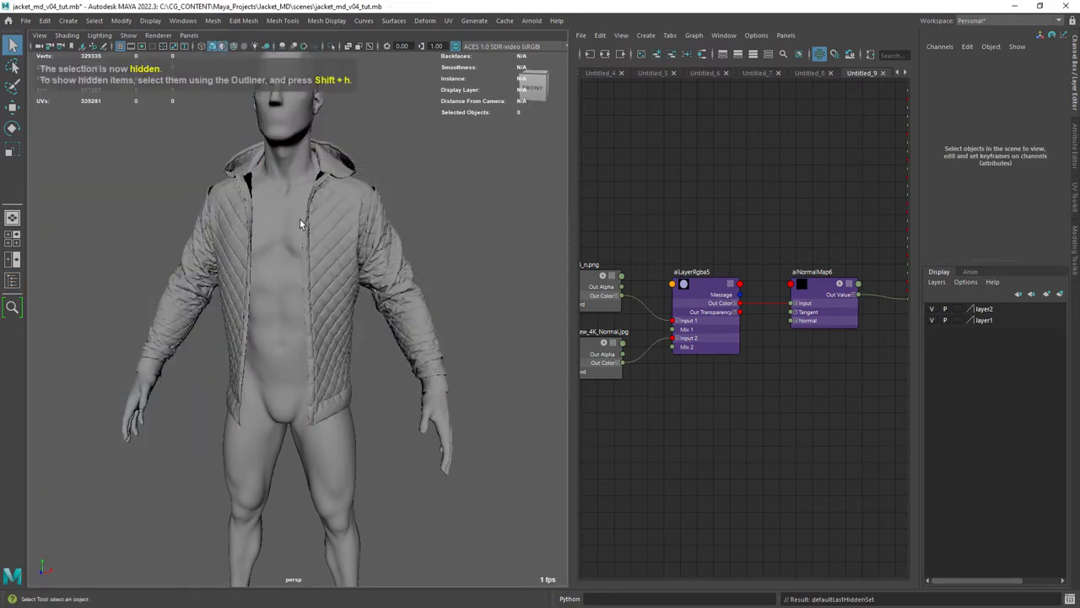
left_click(295, 253)
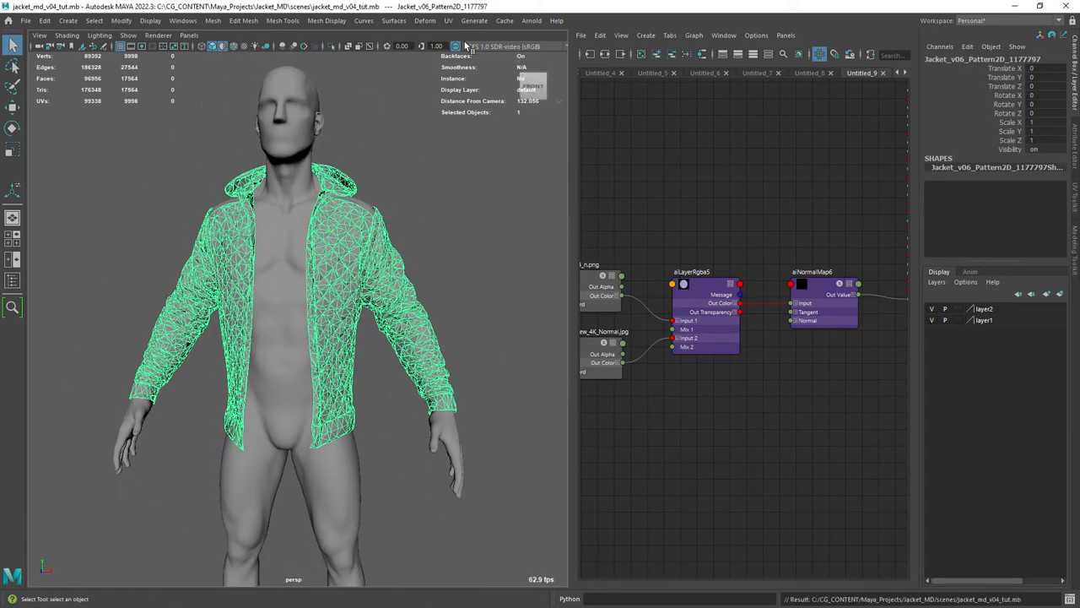
- Grow interactive groom splines on the jacket and inspect description1's noise and density modifiers
left_click(474, 20)
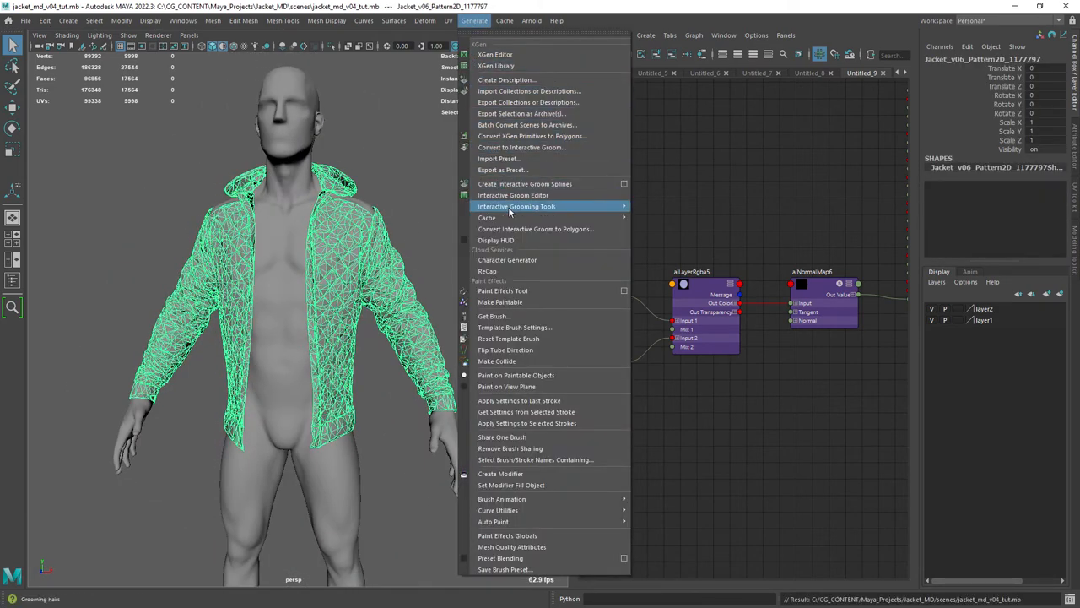
mouse_move(524, 183)
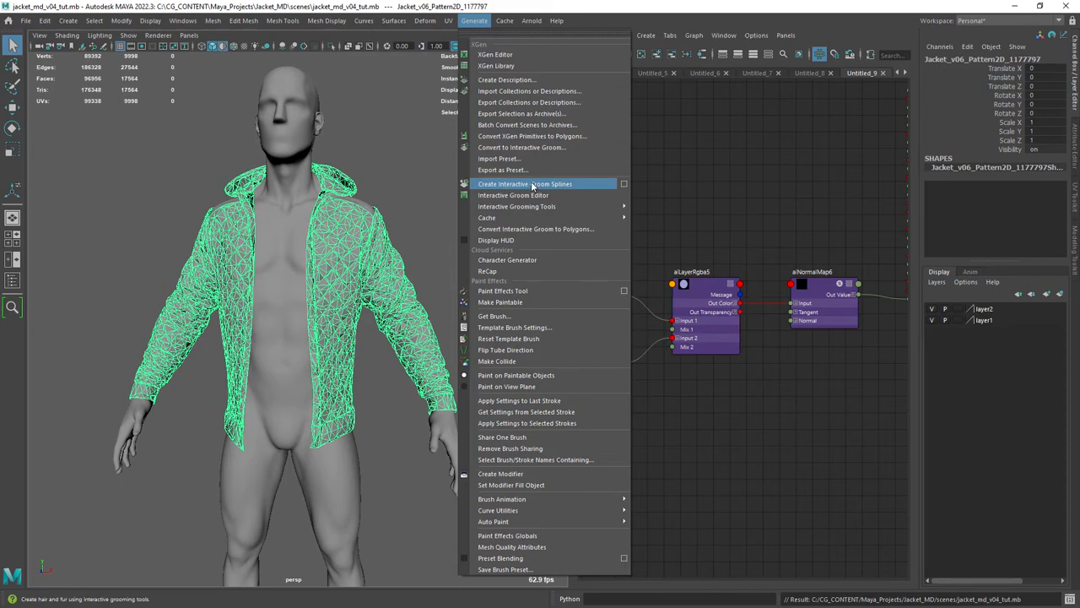
left_click(524, 183)
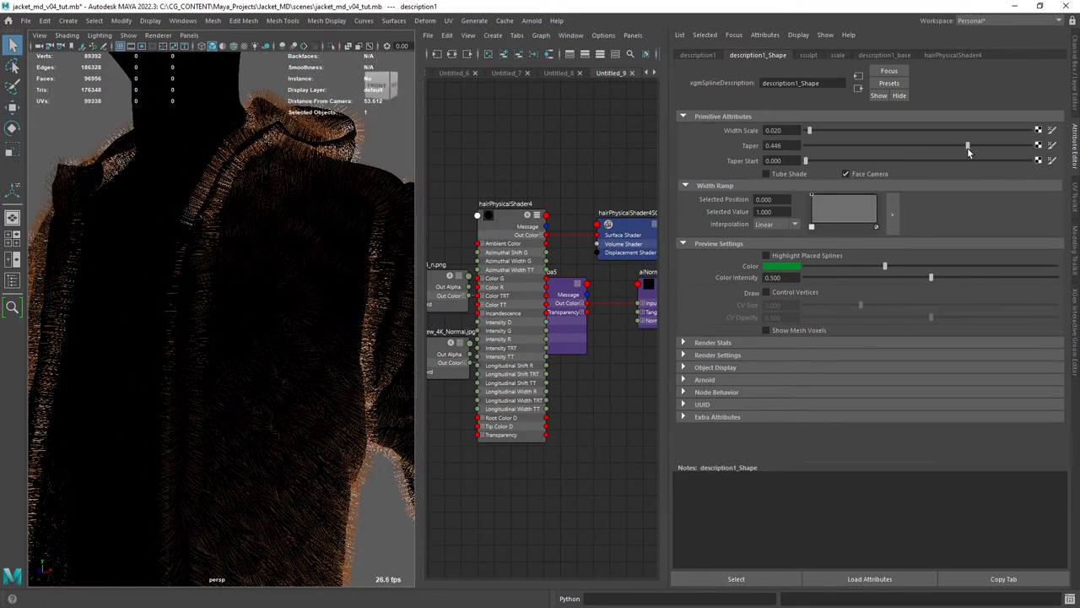
left_click(837, 55)
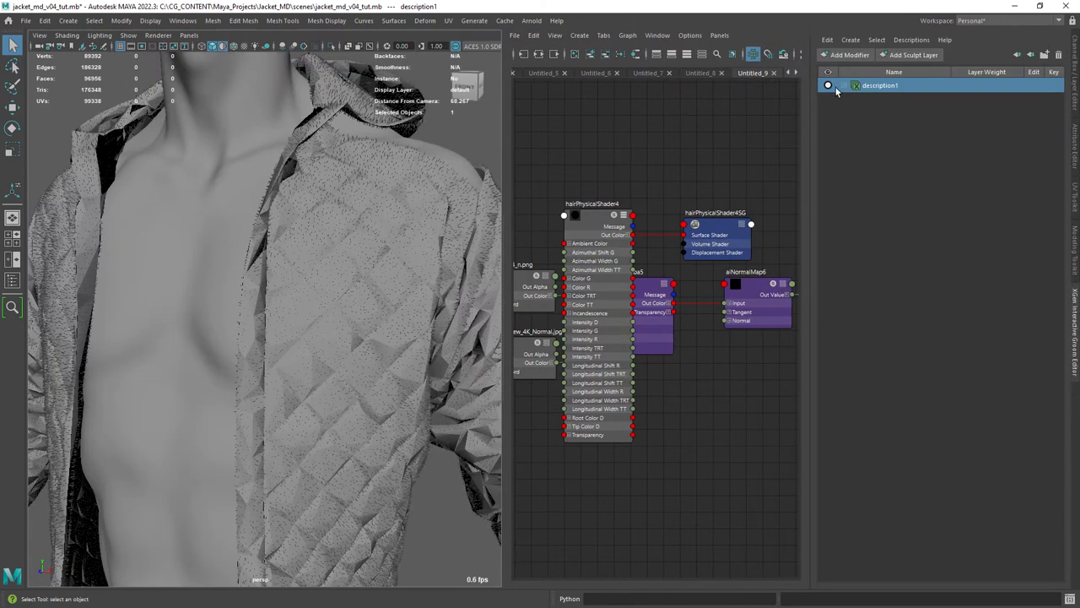
left_click(843, 85)
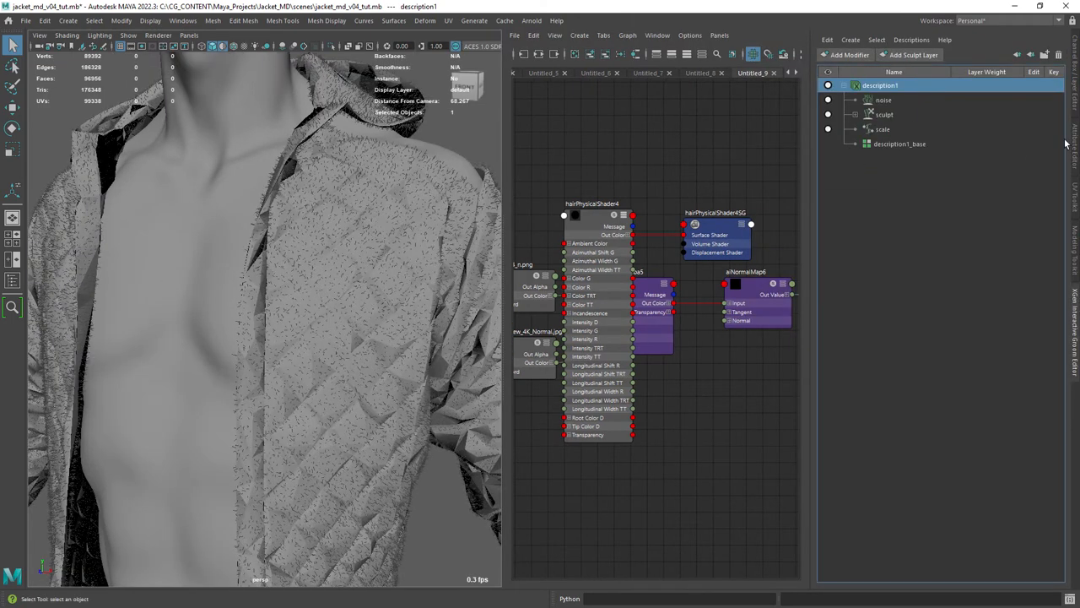
left_click(884, 99)
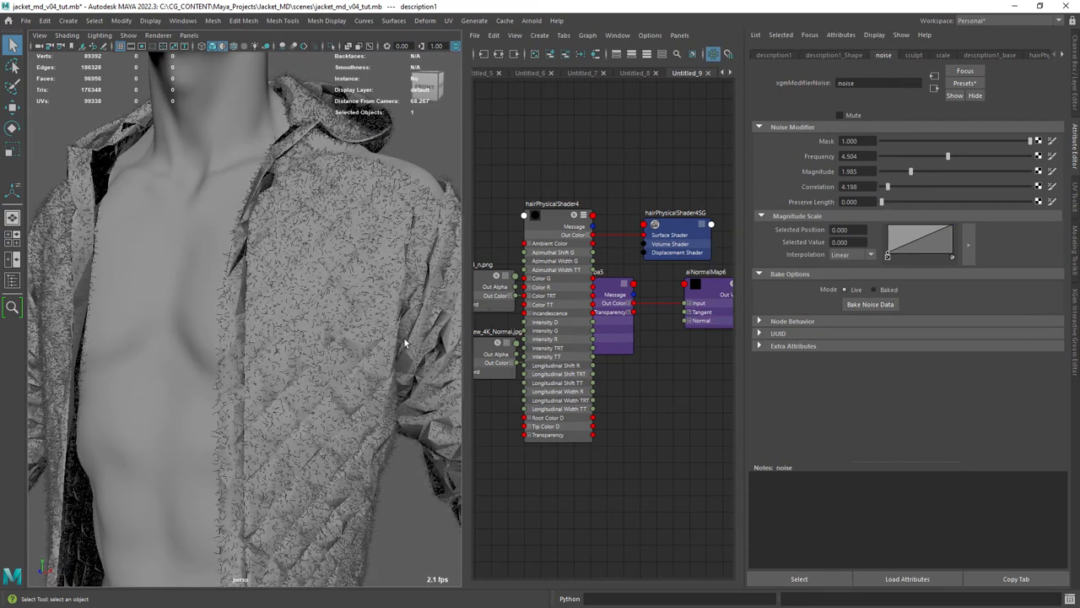
left_click(989, 54)
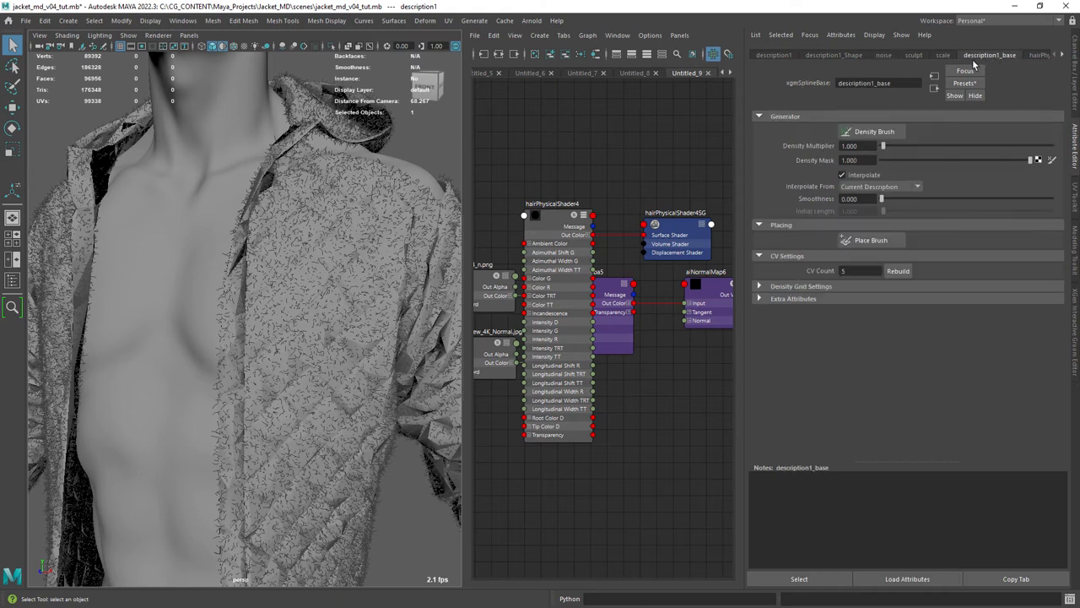
triple_click(857, 145)
type("3.000")
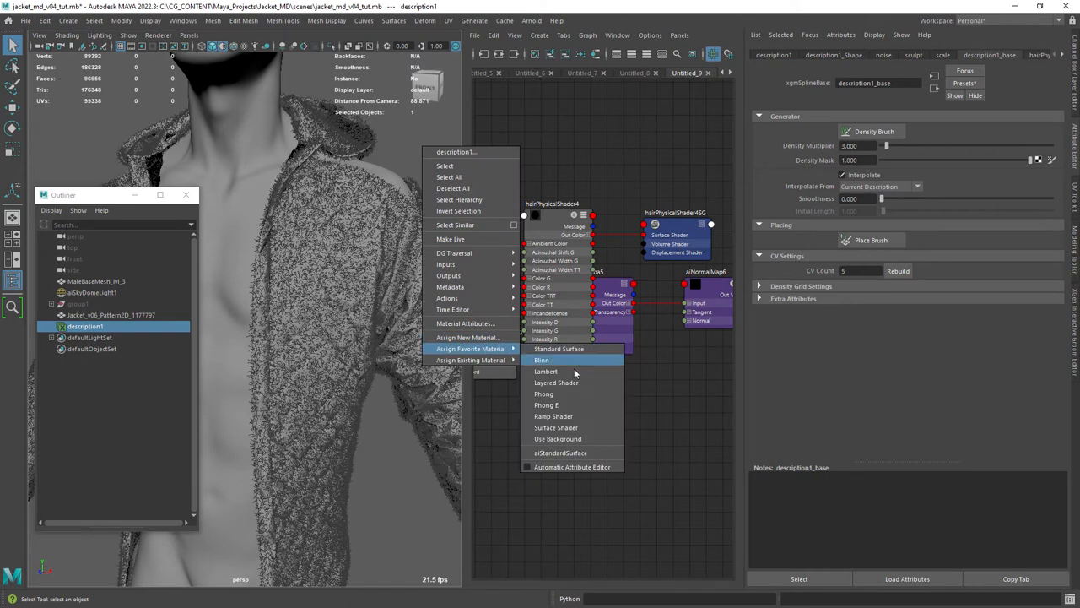
- Set fuzz density multiplier to 3 and give it a black aiStandardSurface10 with low specular and sheen
left_click(560, 453)
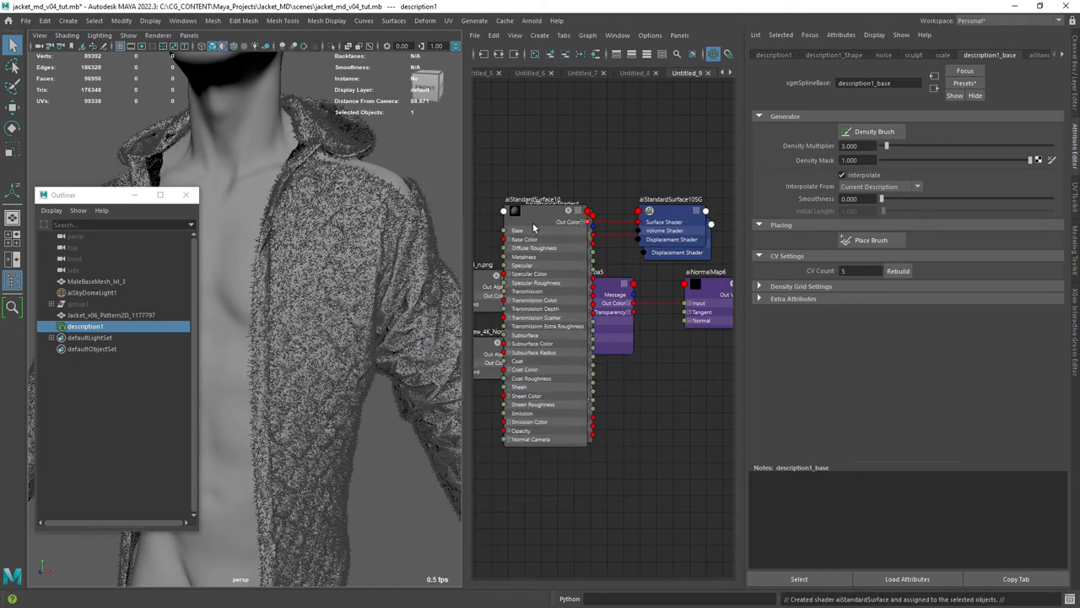
left_click(532, 200)
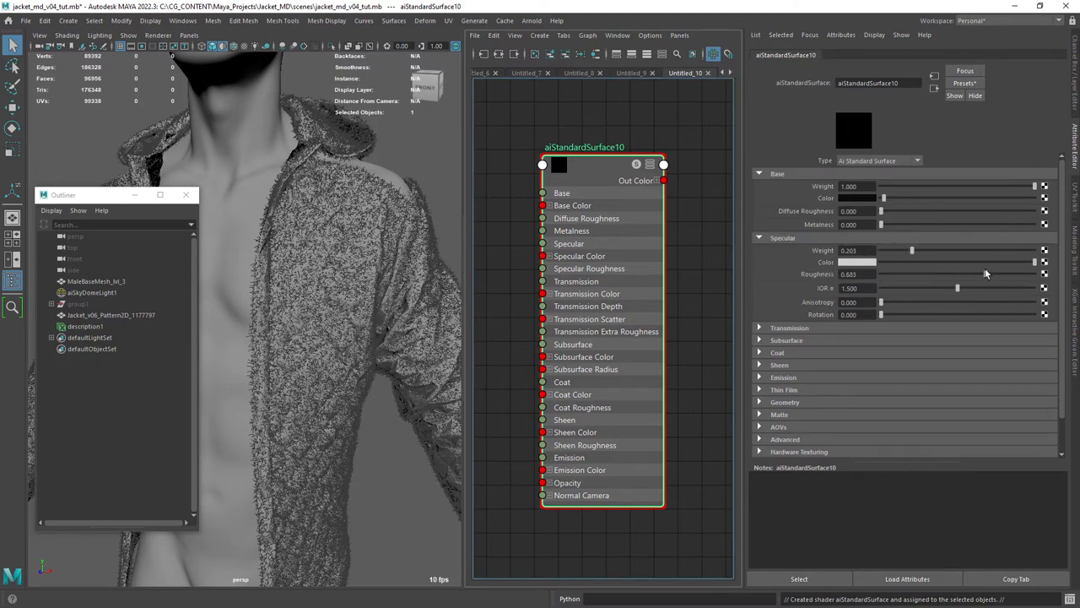
left_click(780, 350)
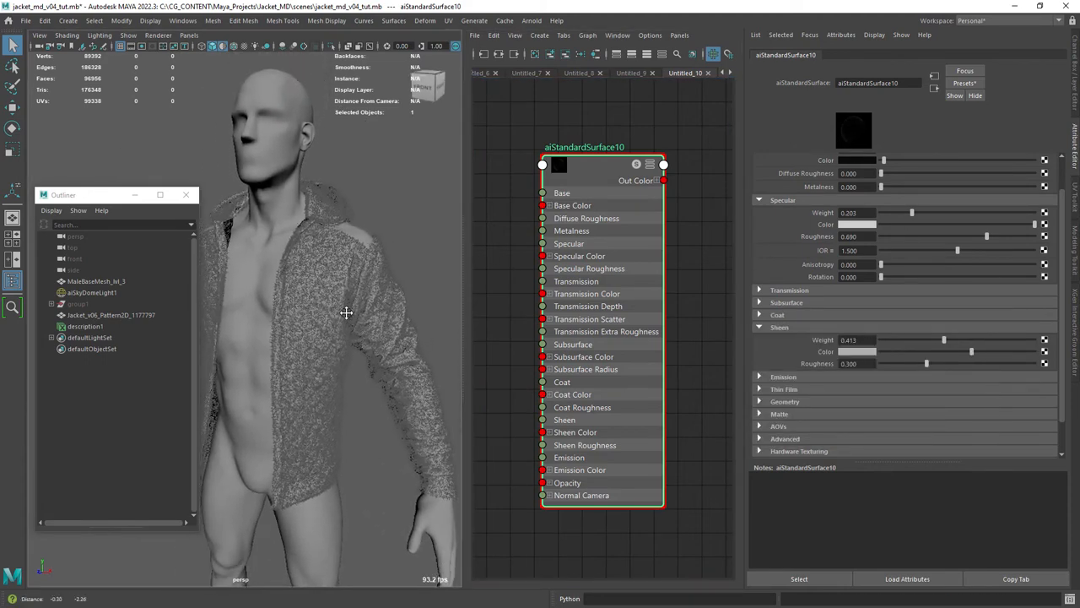
left_click(78, 303)
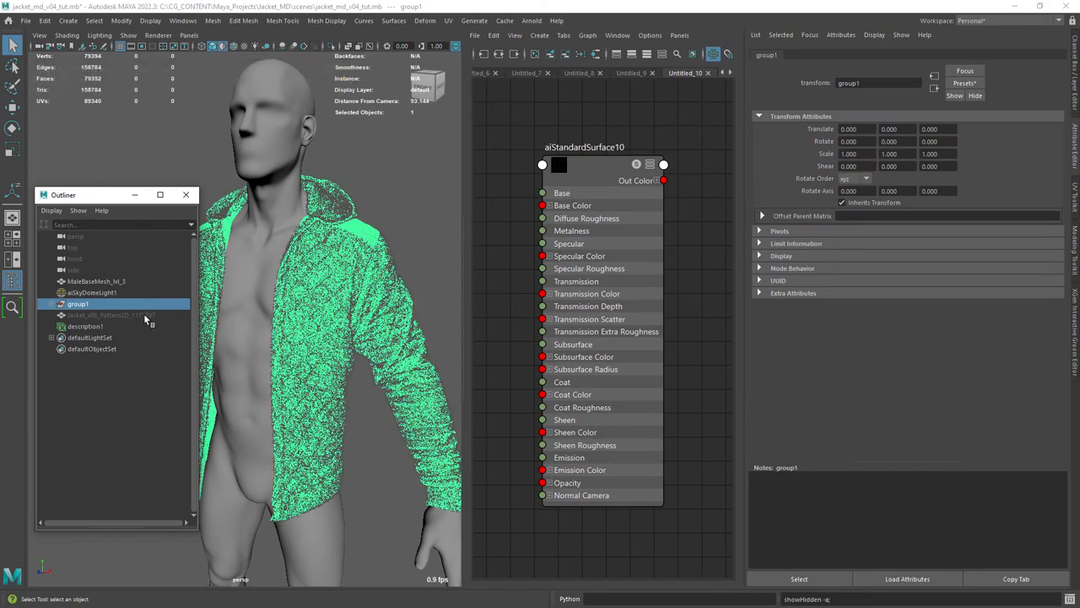
- Render the fuzzy jacket in the Arnold viewport and set the groom's scale modifier to 0.05
left_click(84, 326)
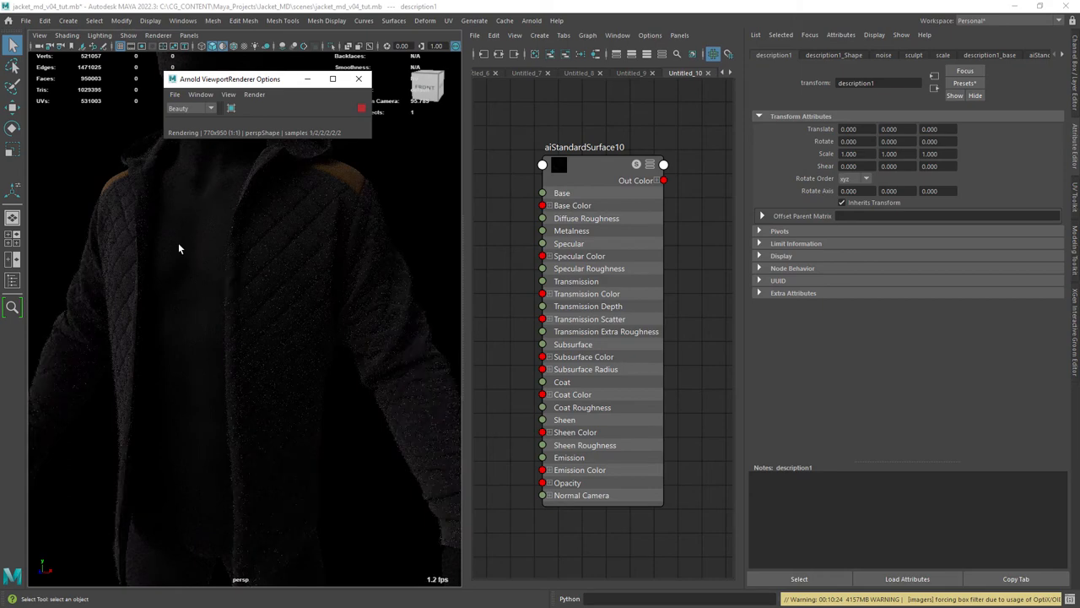
mouse_move(321, 313)
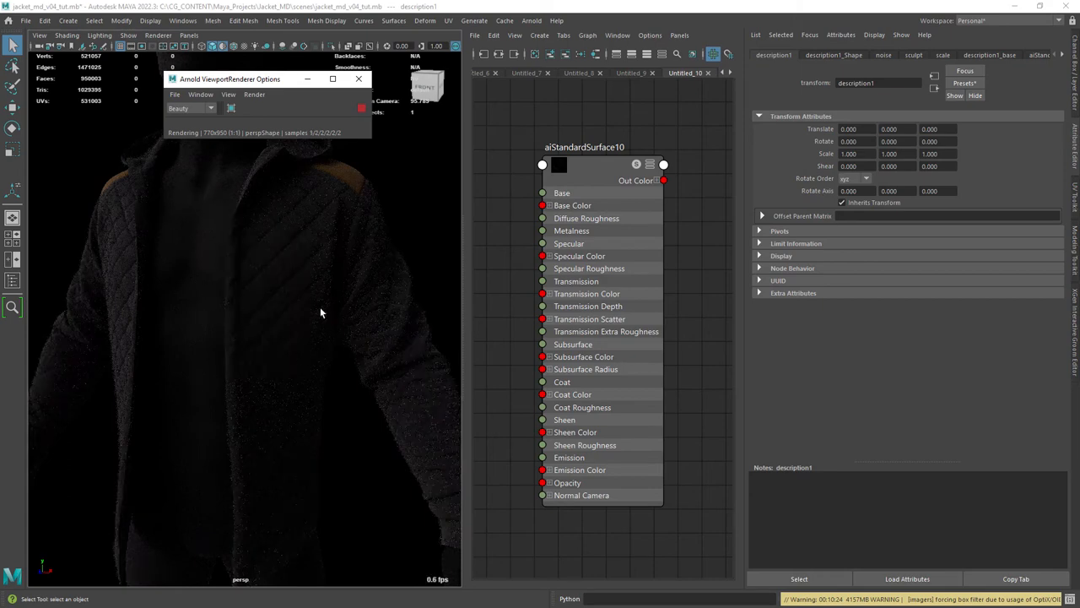
mouse_move(289, 224)
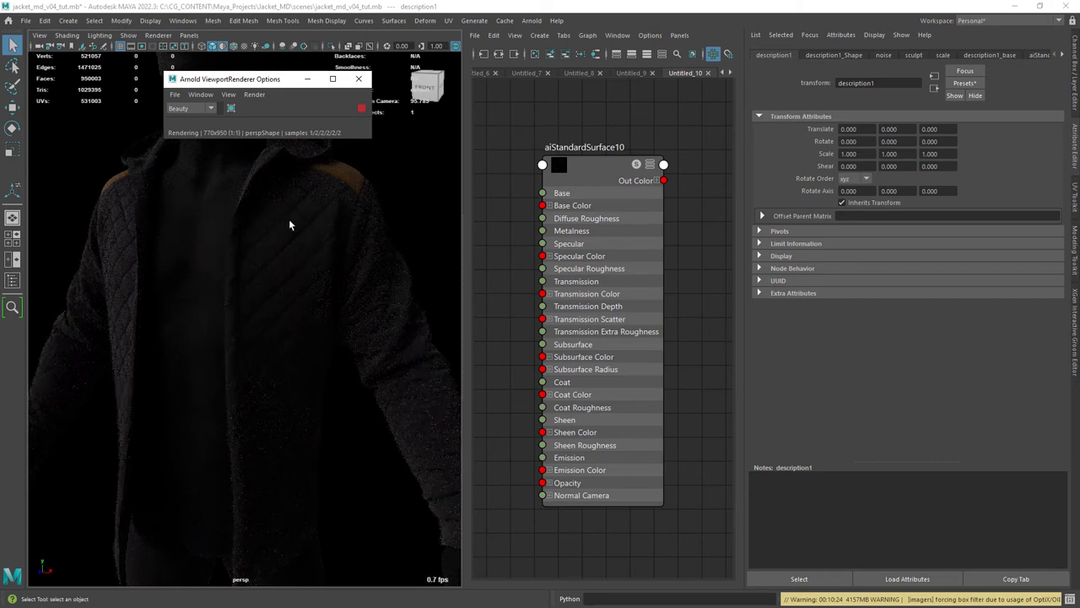
left_click(989, 55)
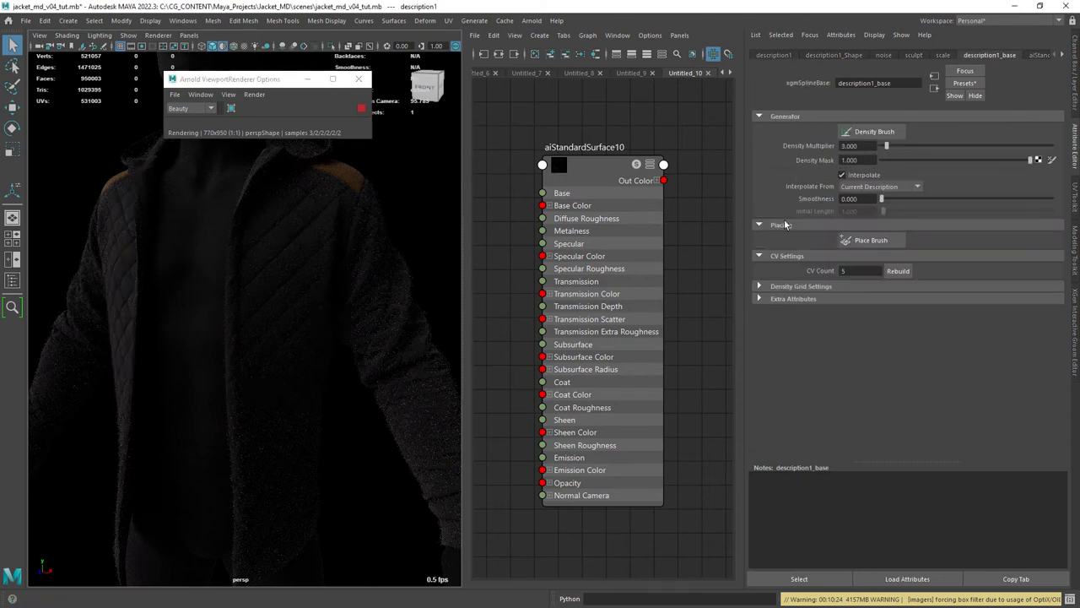
left_click(833, 55)
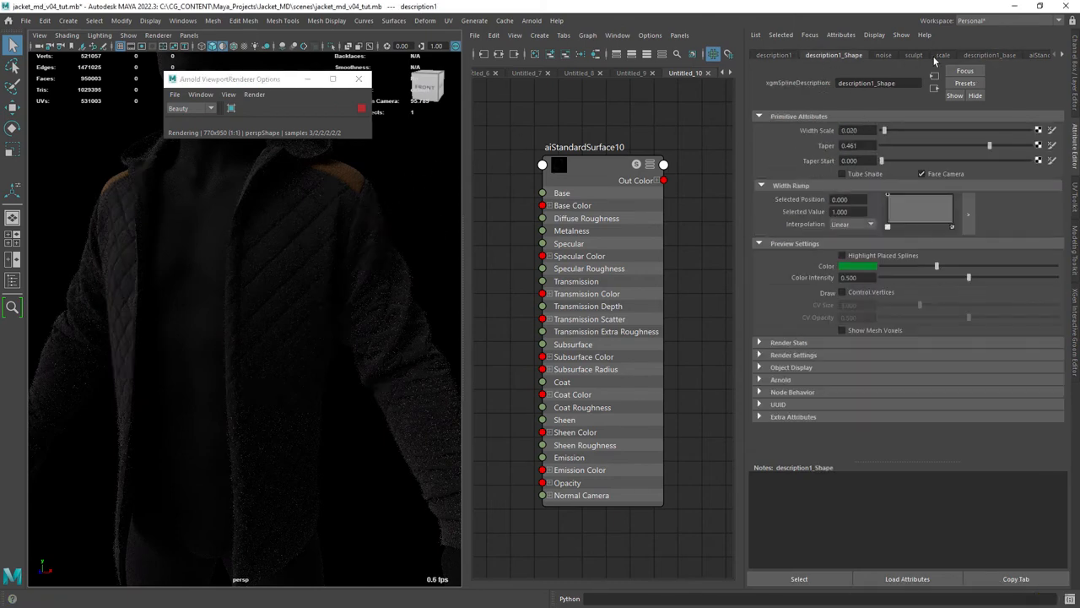
left_click(943, 55)
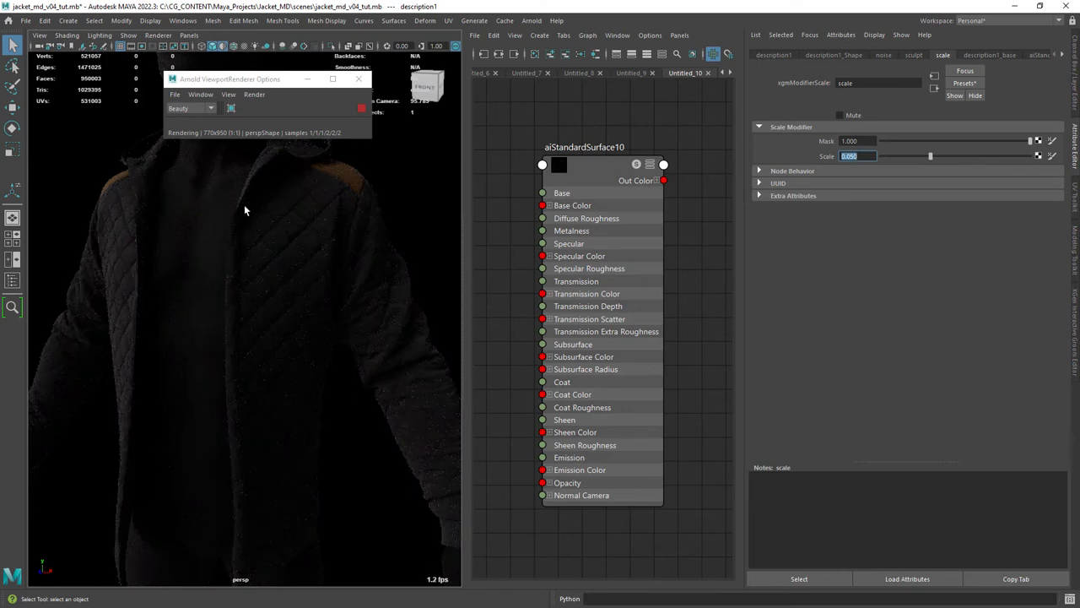
mouse_move(307, 186)
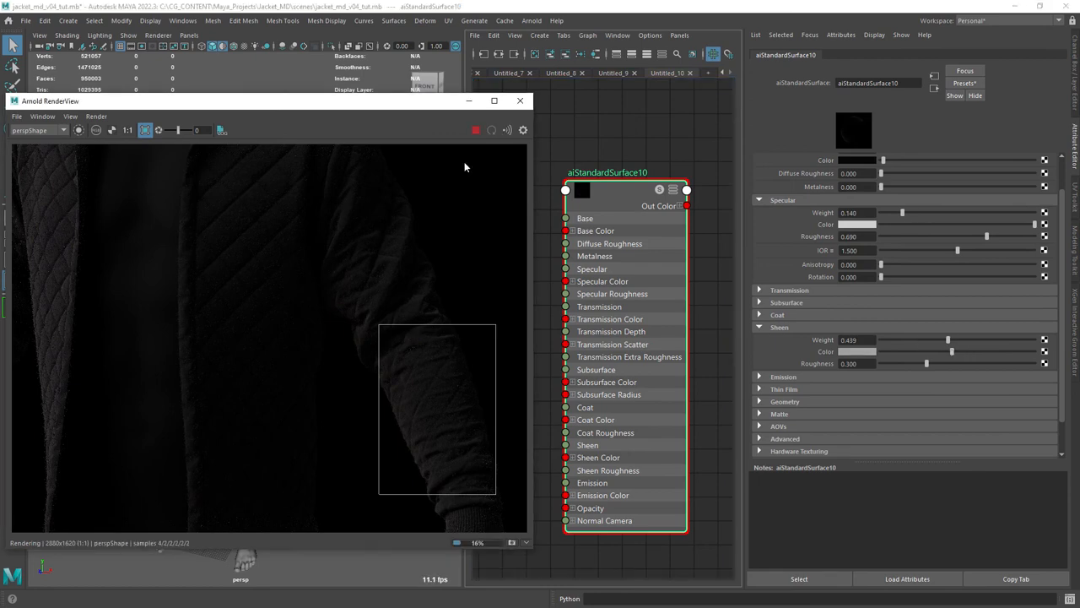
- Draw a render region in Arnold RenderView and maximize the window to render the fuzzy jacket
left_click_drag(295, 100, 371, 152)
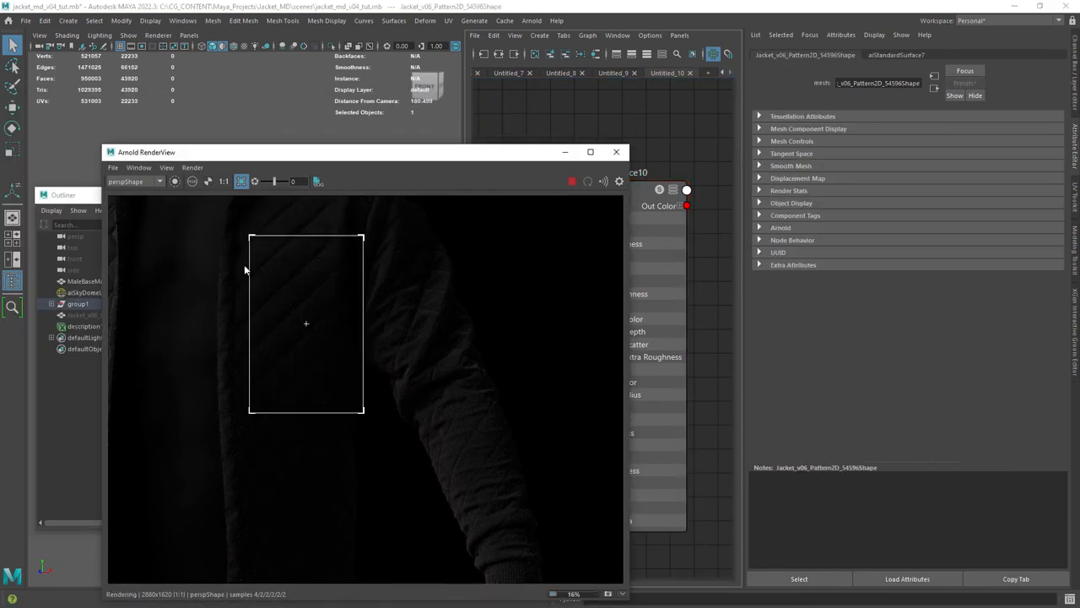
left_click(590, 152)
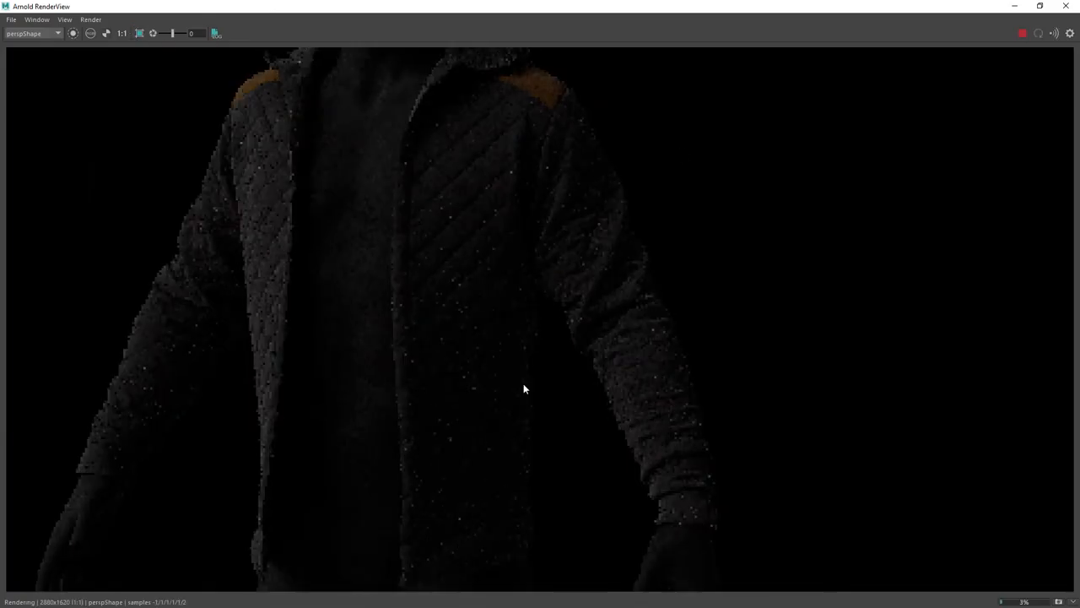